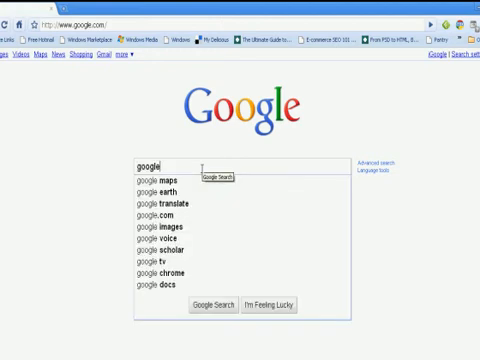
Enter the query 'google keyword adwords tool' in the Google search box.
type("keyword adwords tool")
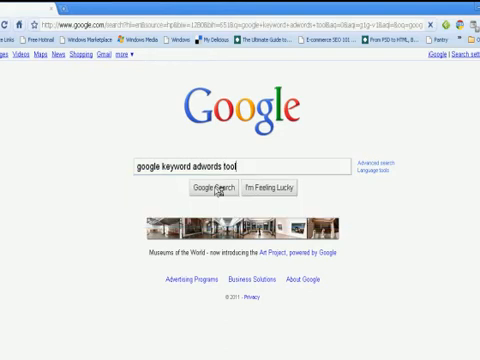
Run the search and reach the AdWords Keyword Tool's Find keywords page.
left_click(208, 188)
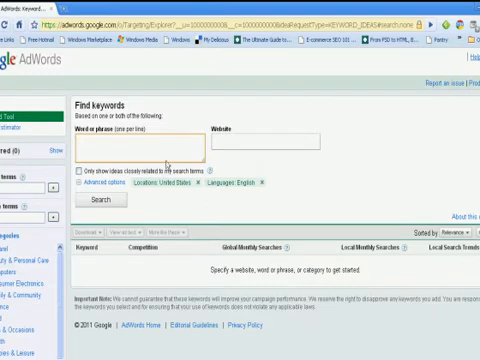
Start entering 'construction' in the 'Word or phrase' field (typed 'constru').
left_click(140, 144)
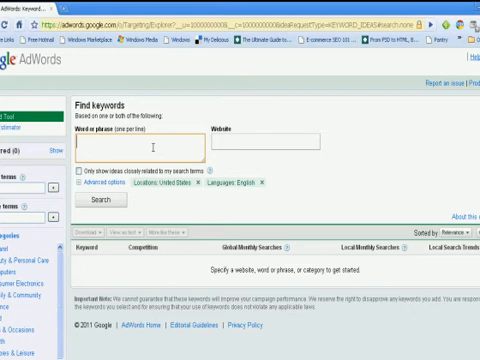
type("construc")
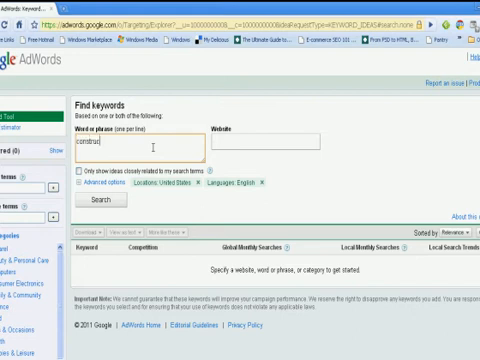